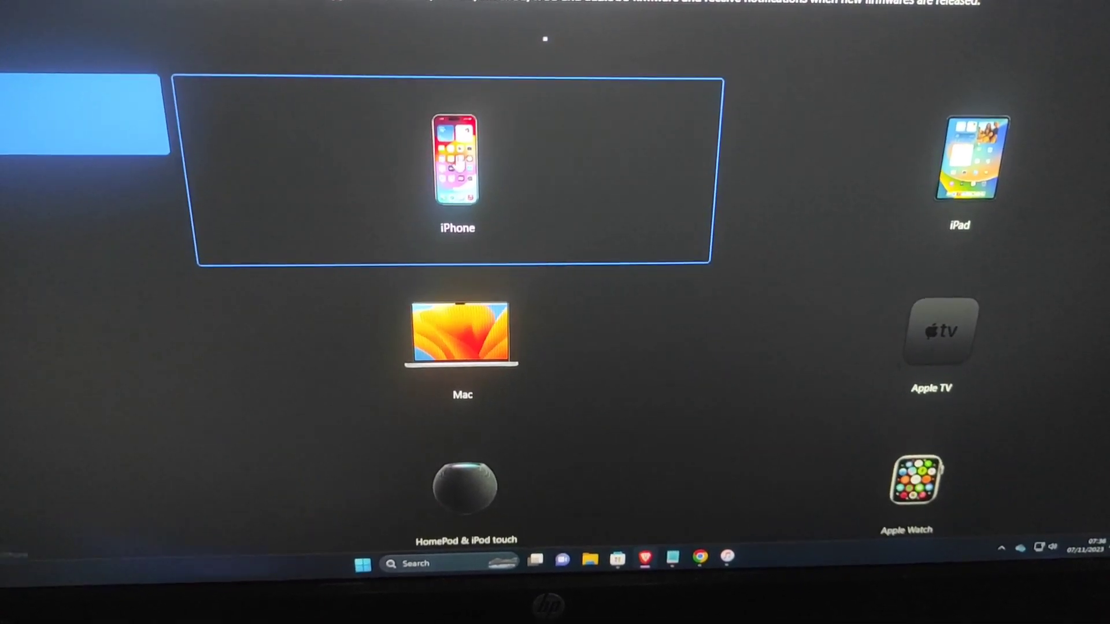
# - Choose the iPhone category on IPSW.me and pick the iPhone 14 from the model grid
pyautogui.click(457, 160)
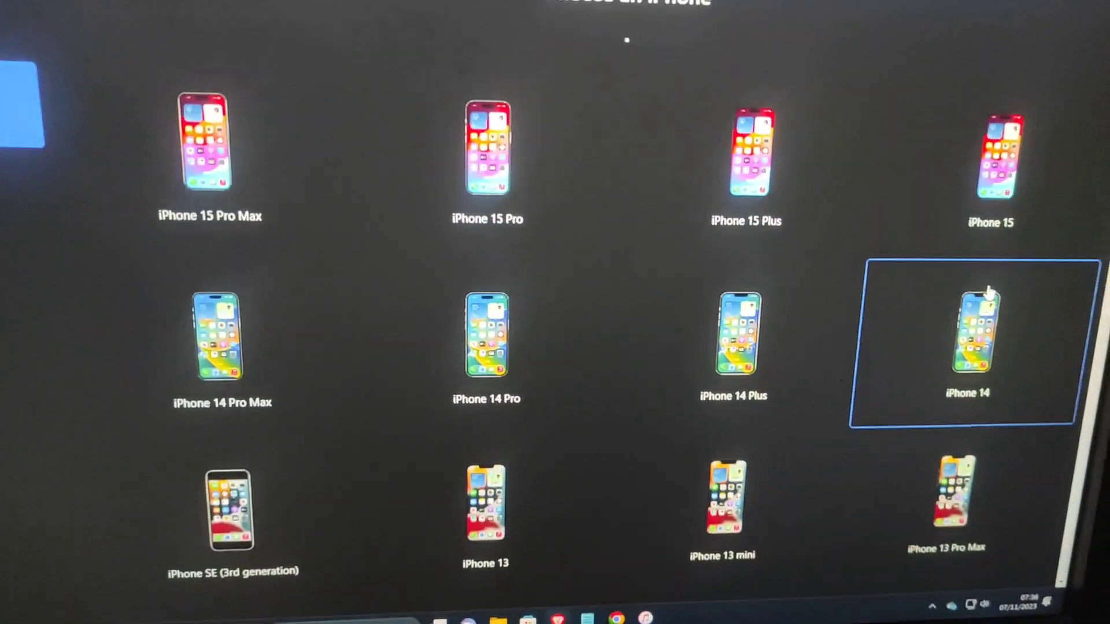
pyautogui.scroll(-3)
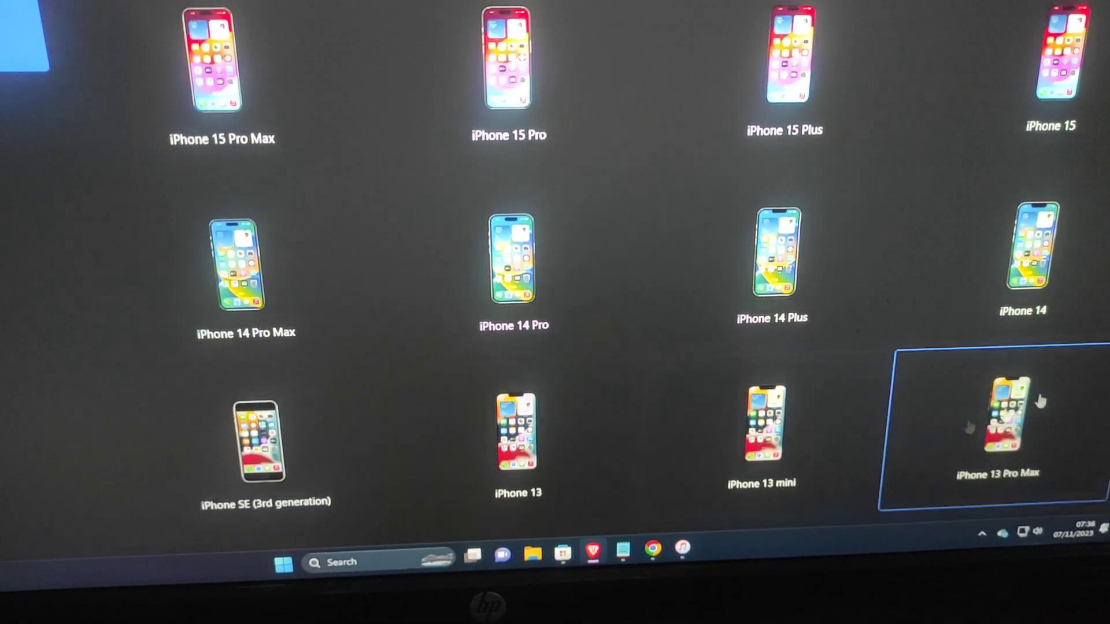
pyautogui.click(269, 439)
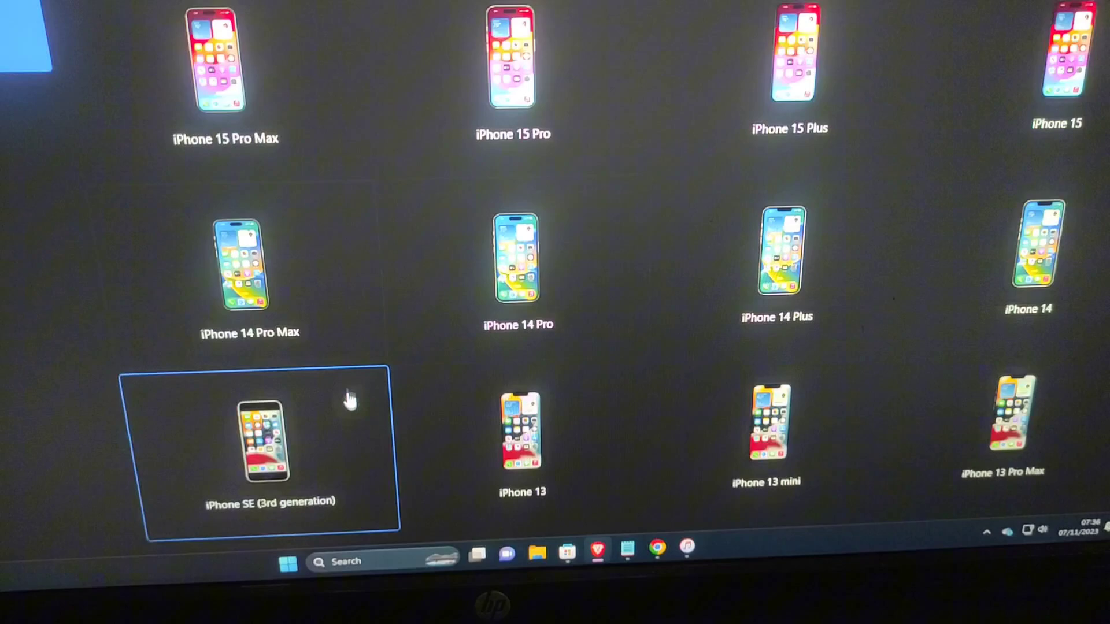
pyautogui.click(775, 240)
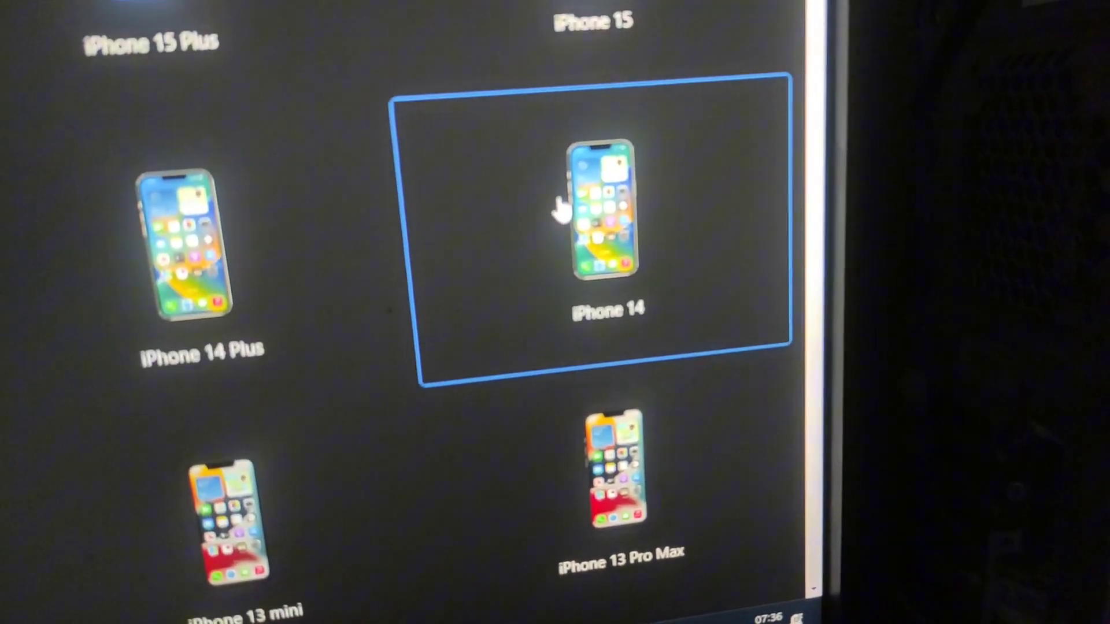
pyautogui.click(603, 212)
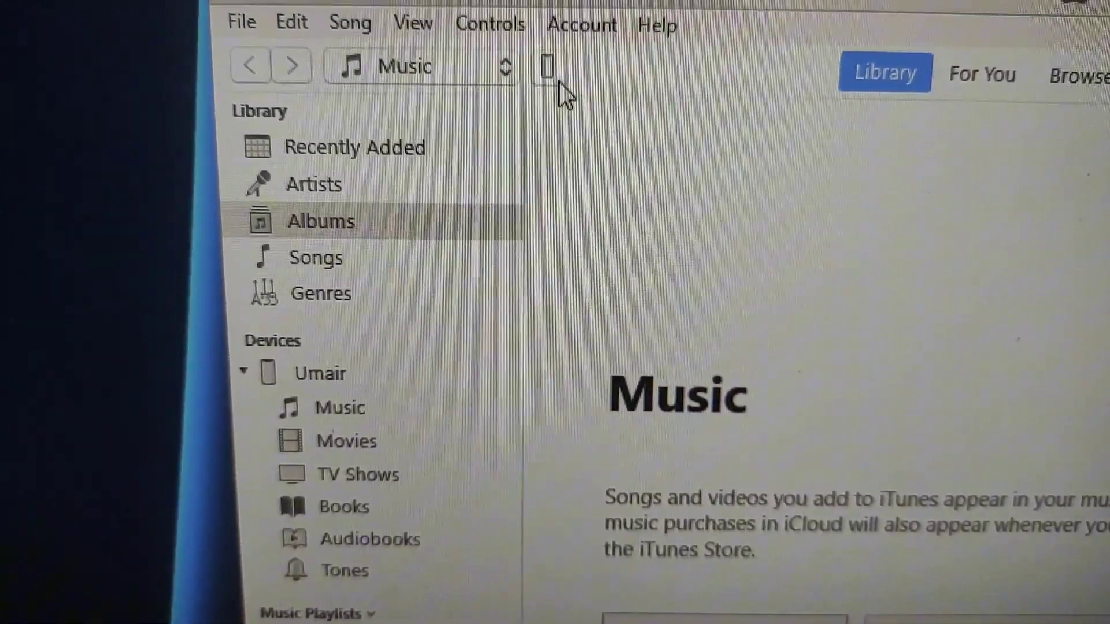
# - Open the iPhone 14 Summary page and scroll to the iOS 17.1 section
pyautogui.click(549, 65)
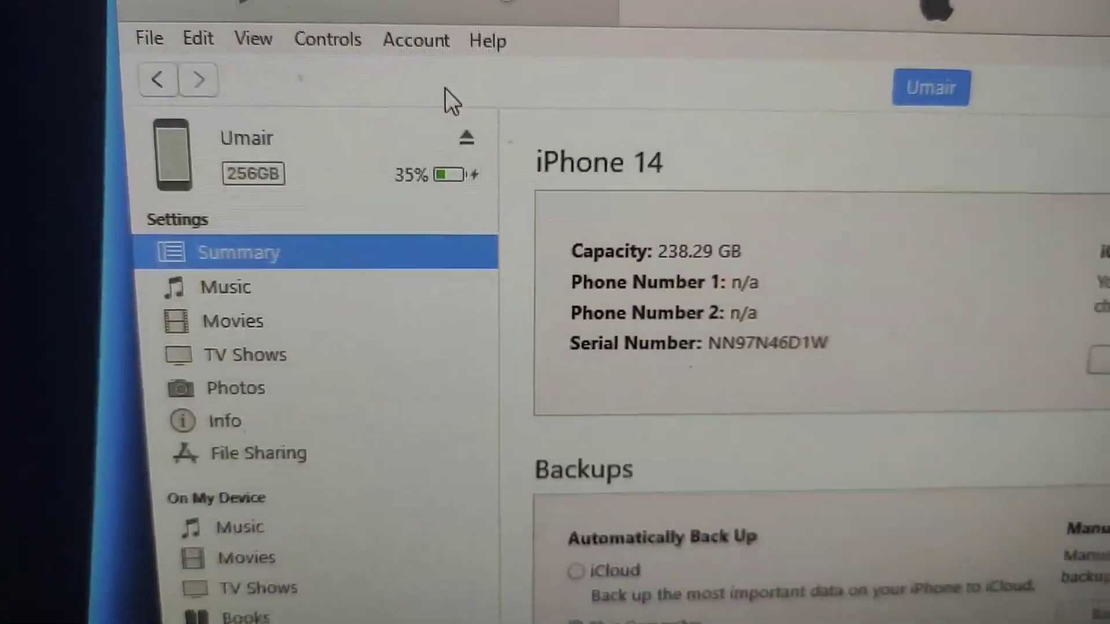
pyautogui.scroll(-3)
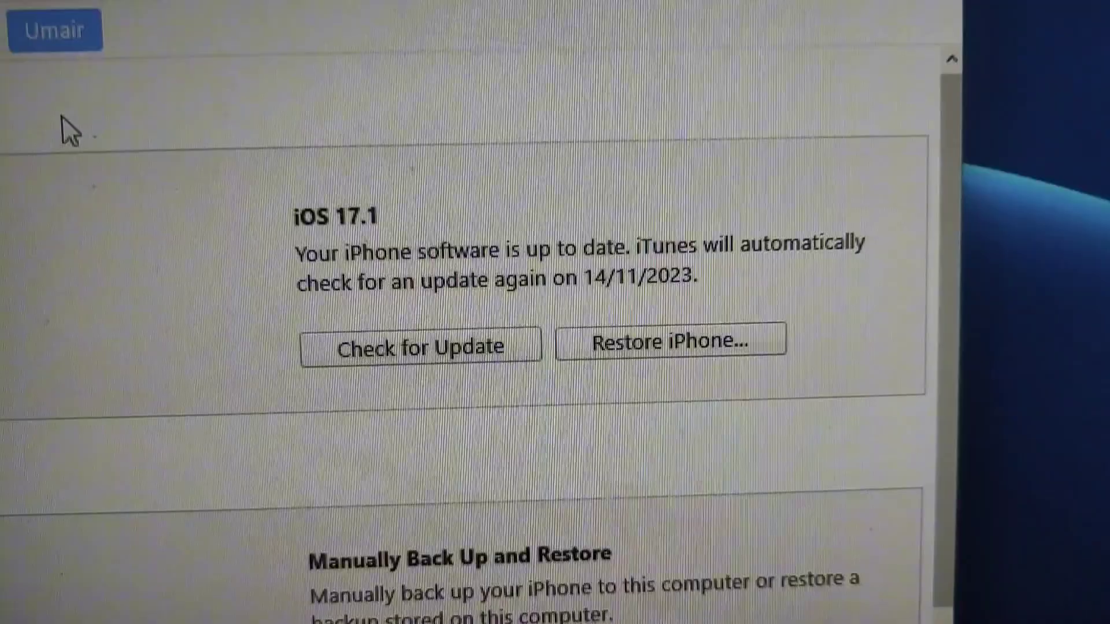
pyautogui.scroll(-3)
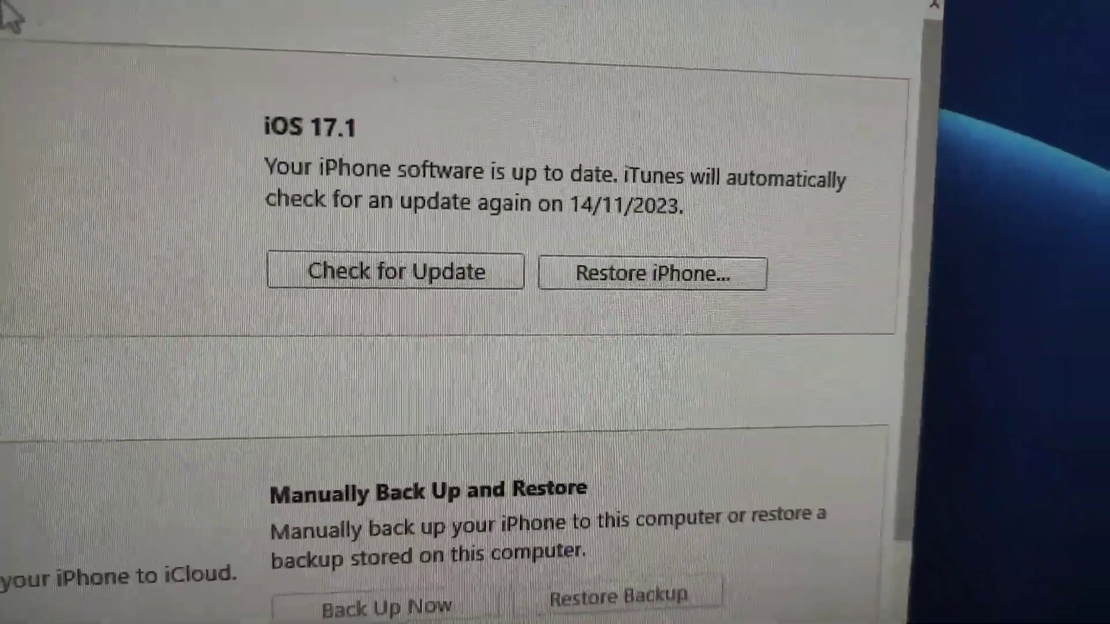